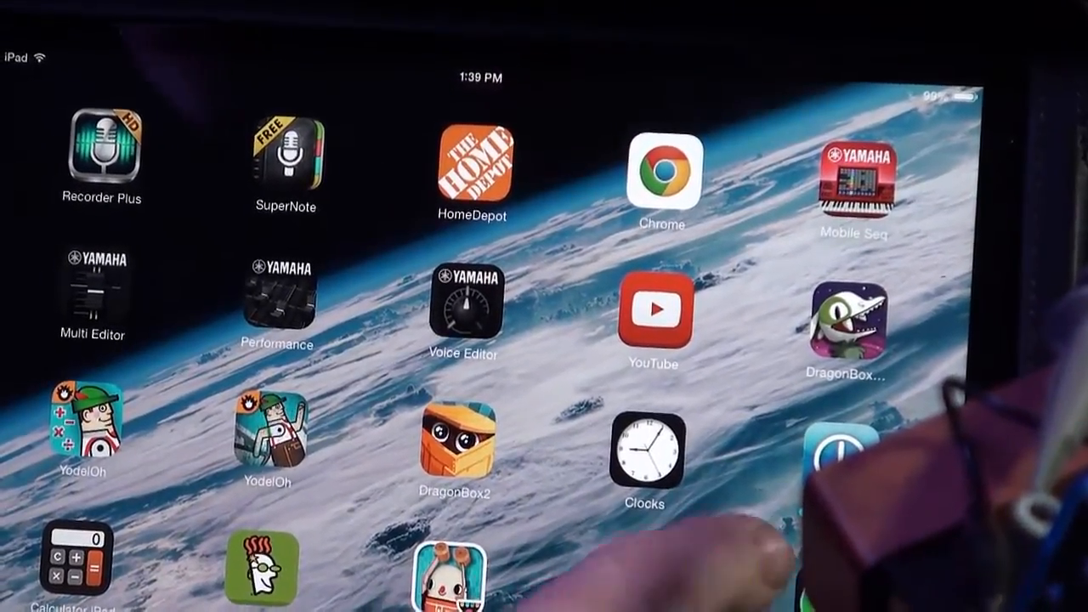
scroll("left", 3)
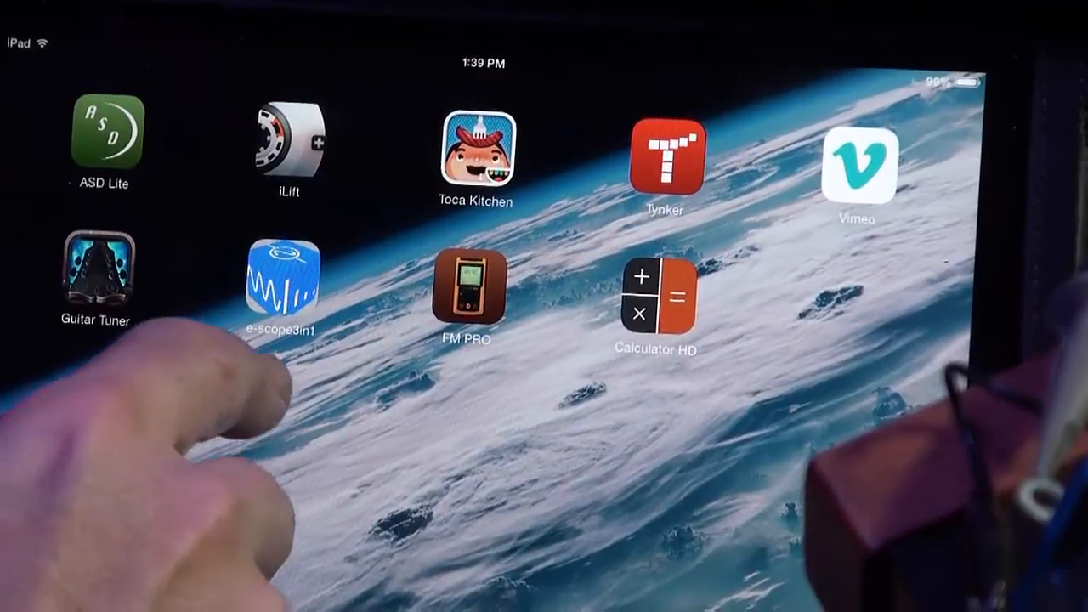